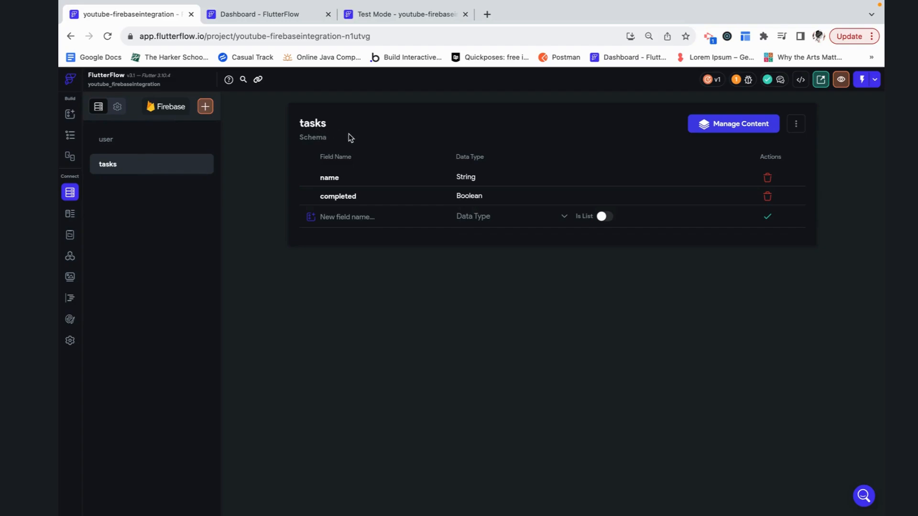
mouse_move(424, 189)
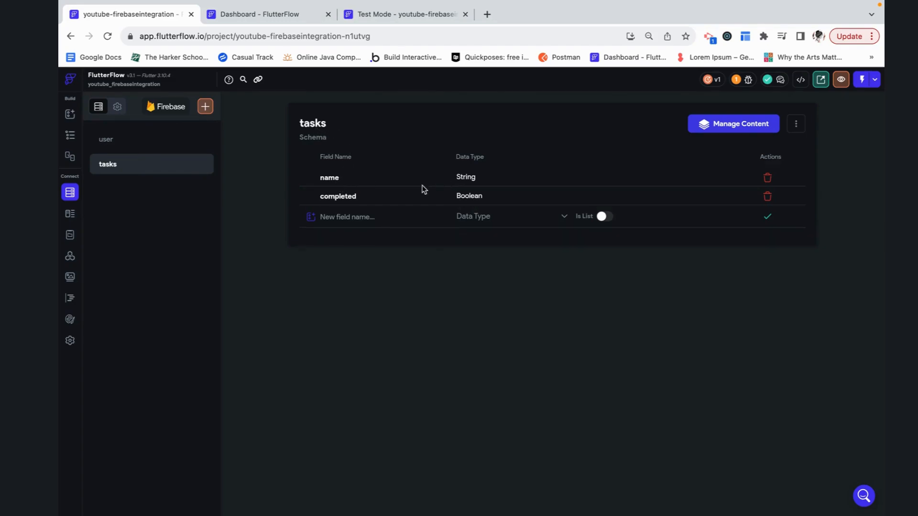
mouse_move(230, 7)
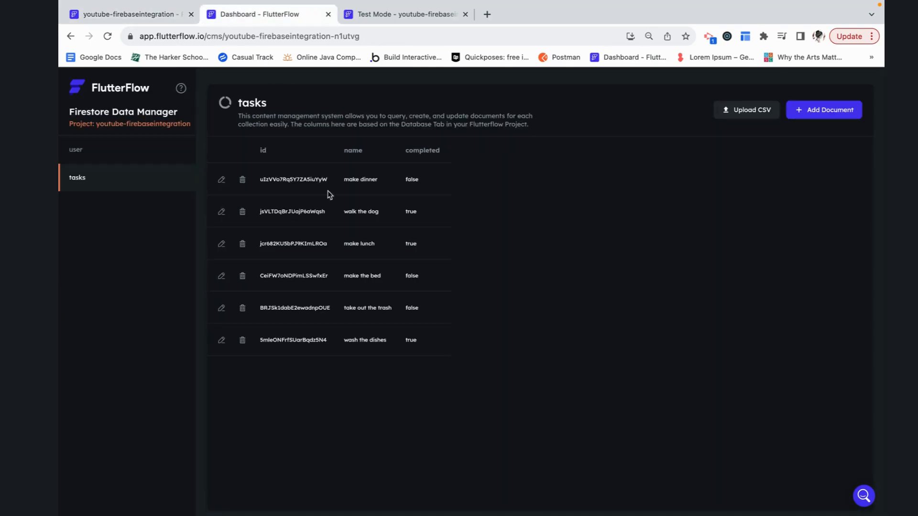
mouse_move(398, 115)
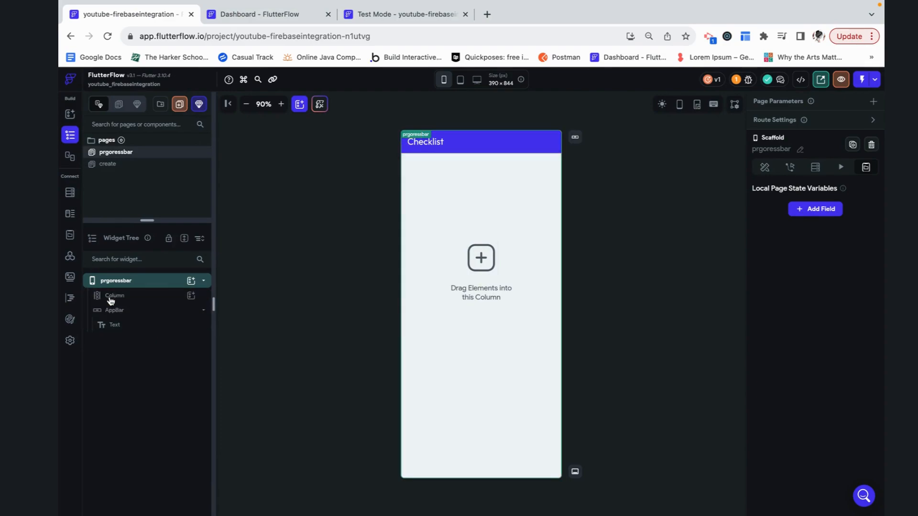
Step: Select the Checklist page's empty Column and open the Widget Palette to add a ListView
click(115, 295)
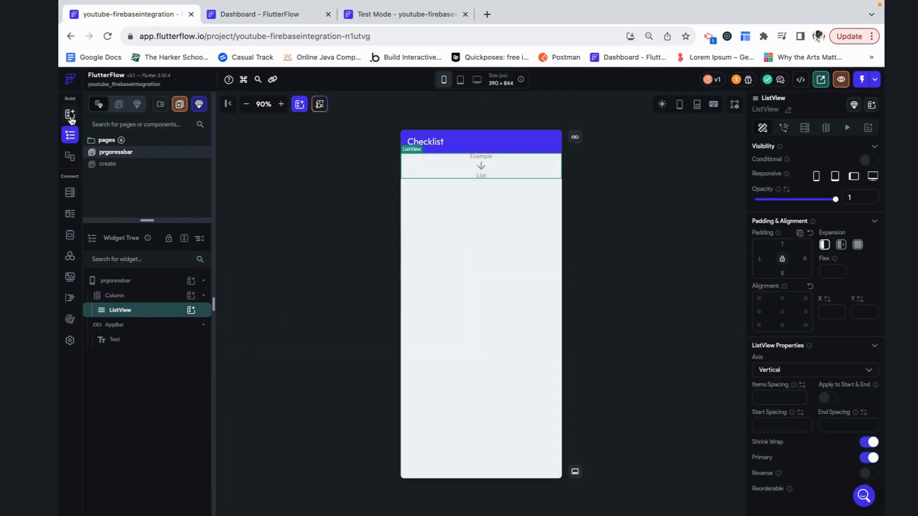
click(69, 113)
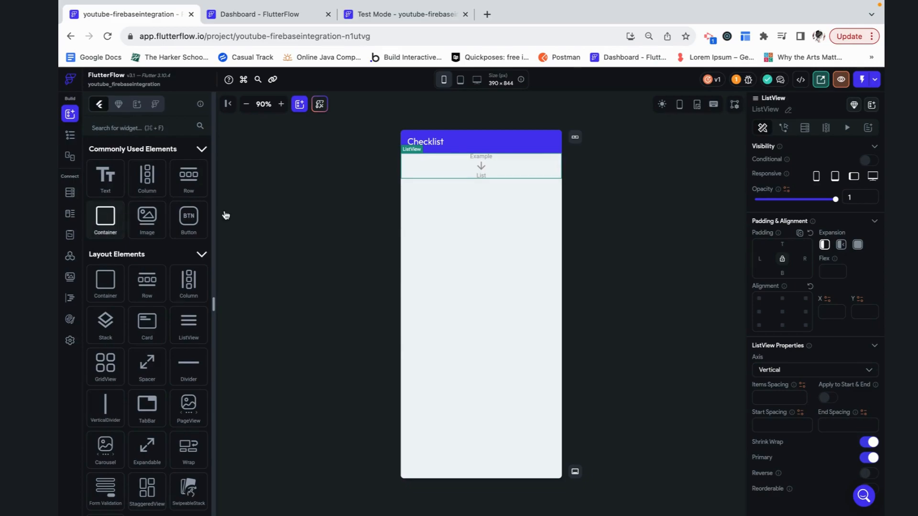
Step: Add a Container inside the ListView and set its height to 50
click(480, 167)
text(5)
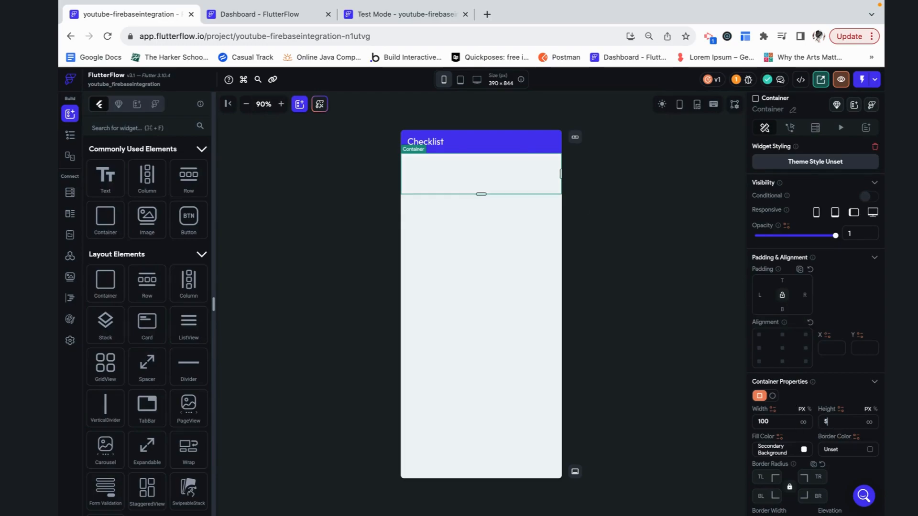
text(0)
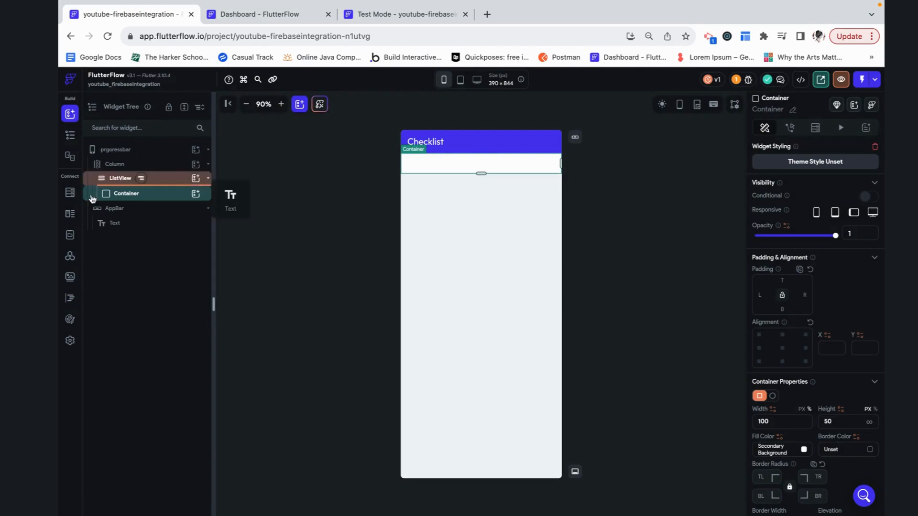
Step: Build a Row holding a ToggleIcon (searched 'togg') beside 'Hello World' text
click(70, 114)
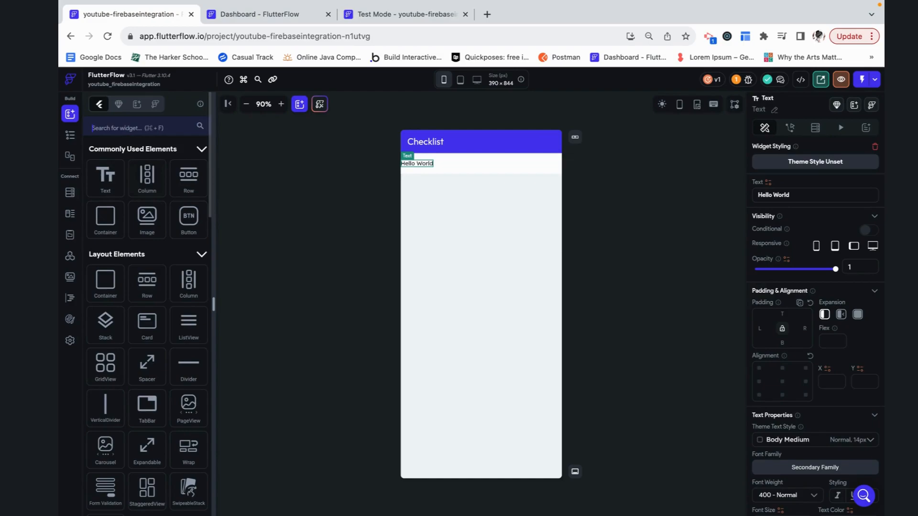
text(togg)
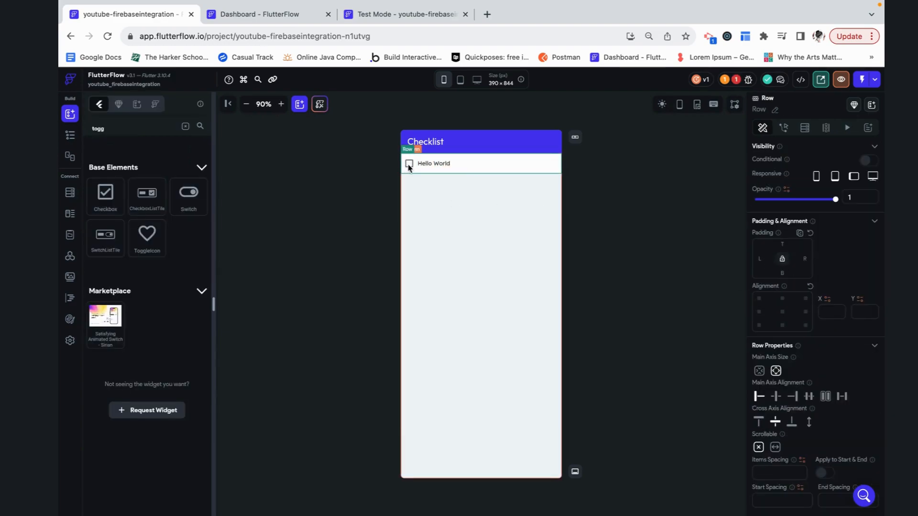
click(409, 164)
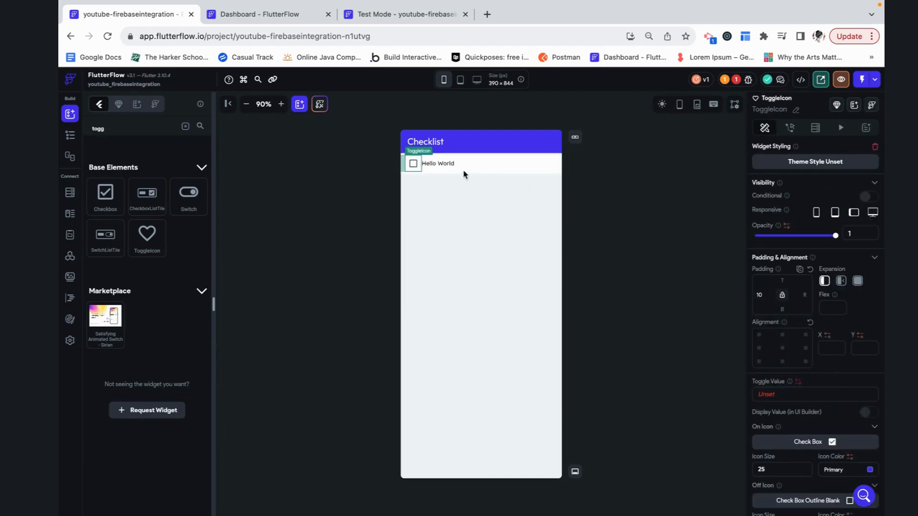
click(438, 164)
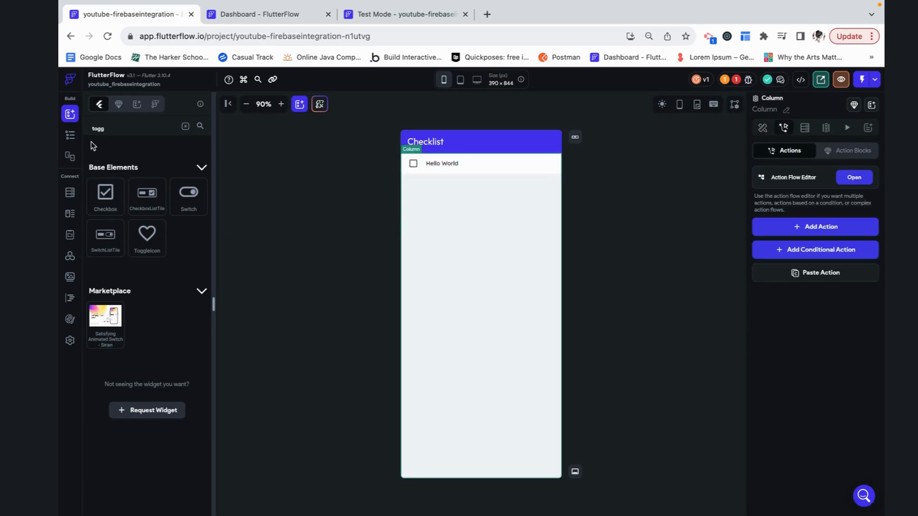
click(69, 134)
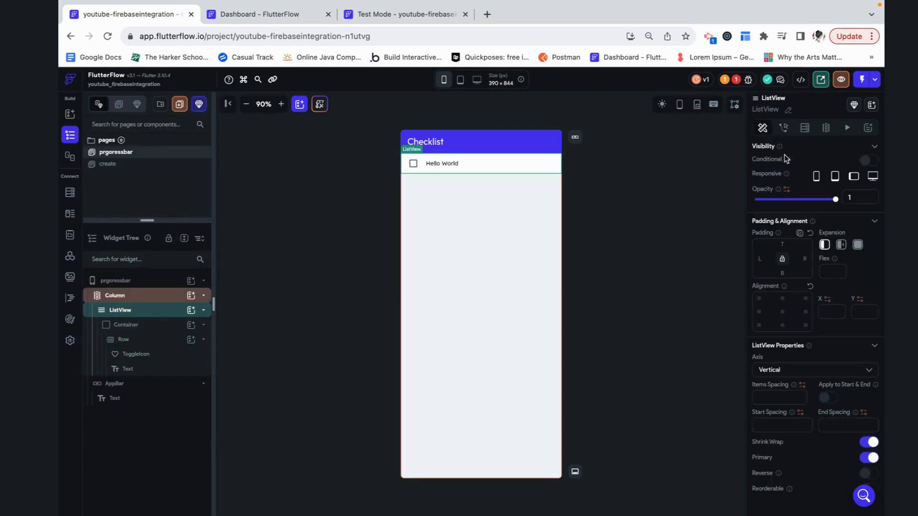
Step: Query the tasks collection on the ListView and confirm generating rows from its documents
click(803, 128)
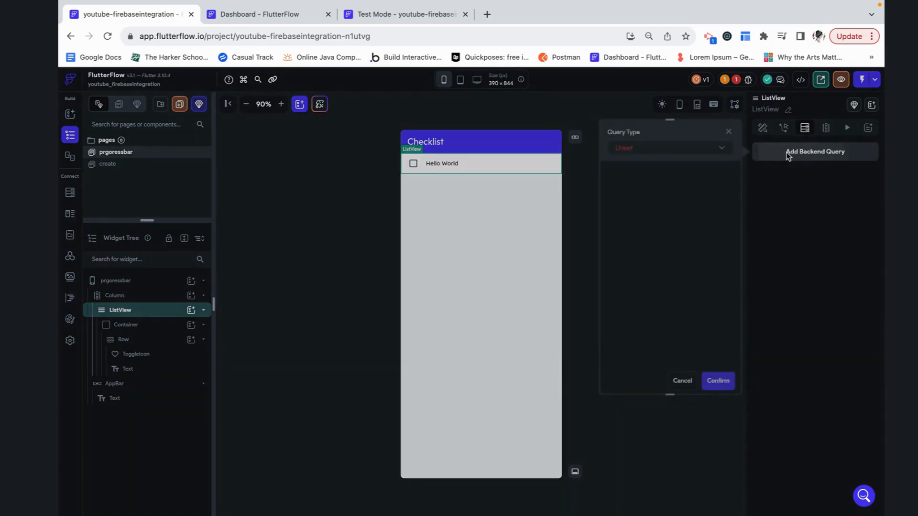
click(669, 147)
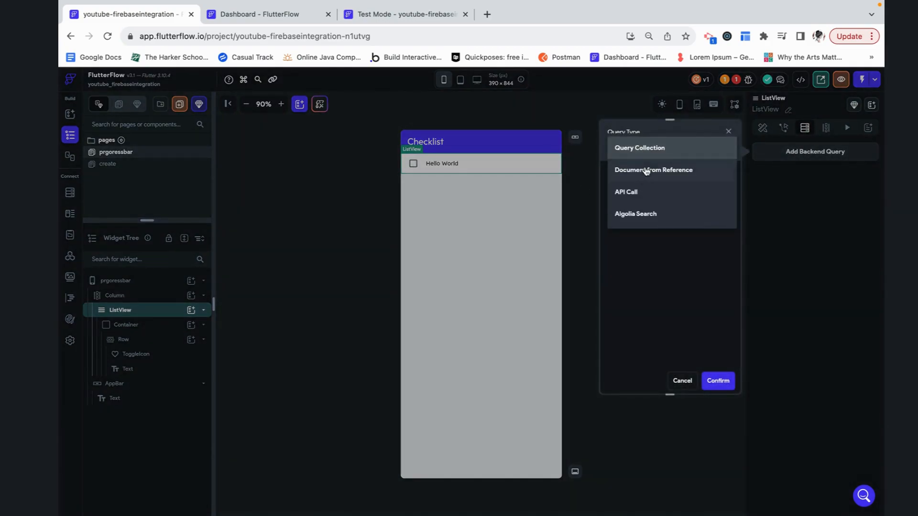
click(639, 148)
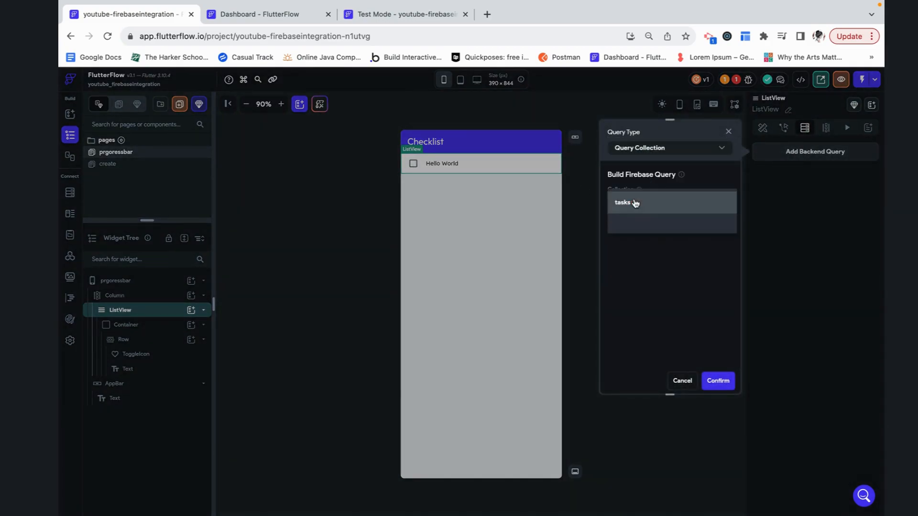
click(622, 203)
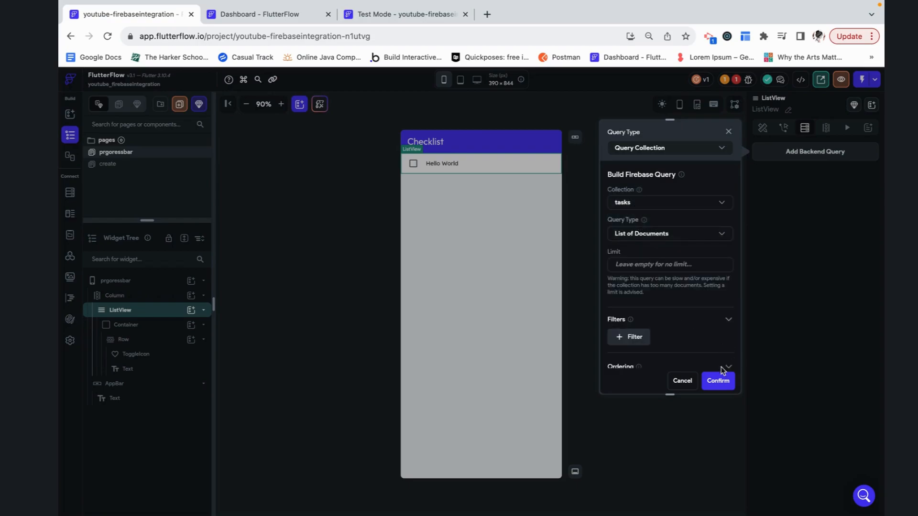
click(717, 381)
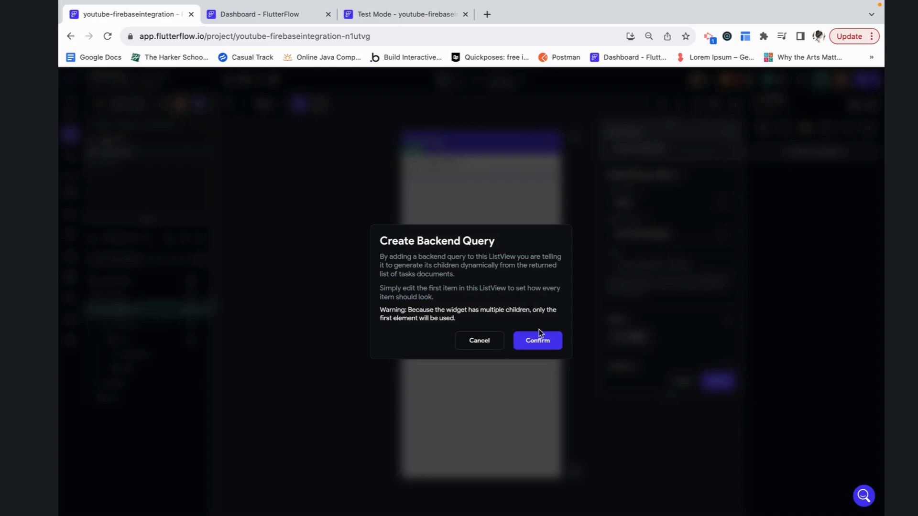
click(537, 340)
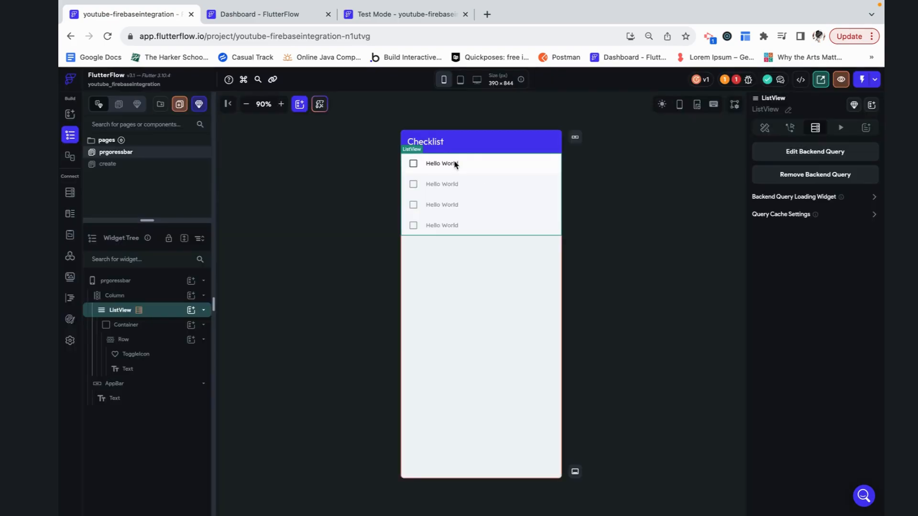
mouse_move(449, 245)
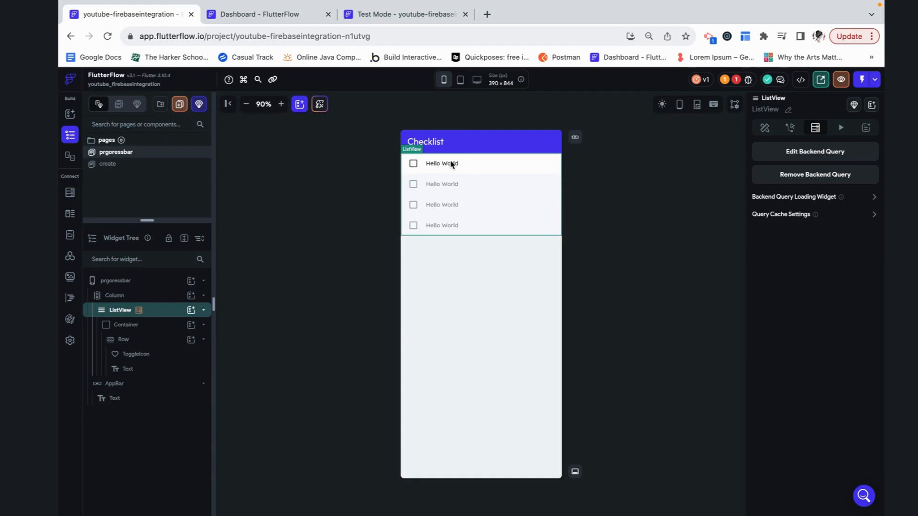
Step: Bind the row Text widget to the tasks document's name field
click(441, 163)
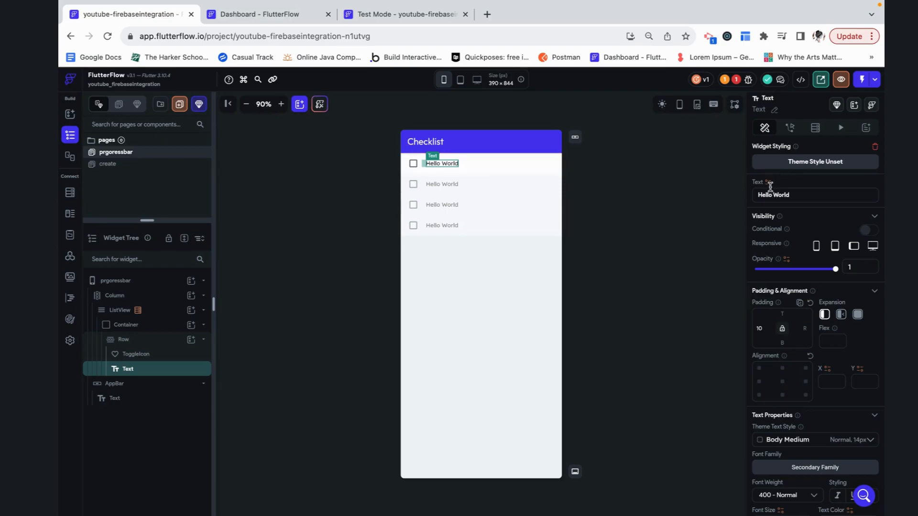
click(765, 182)
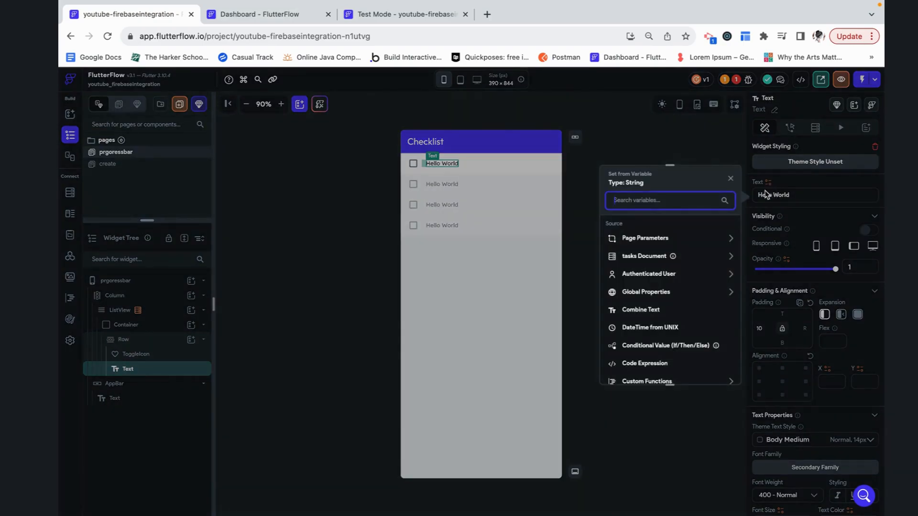
click(644, 256)
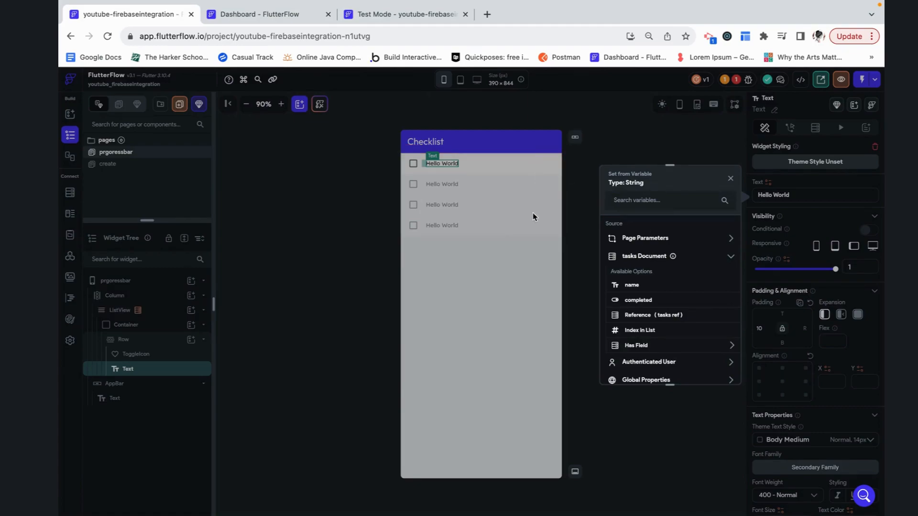
mouse_move(543, 195)
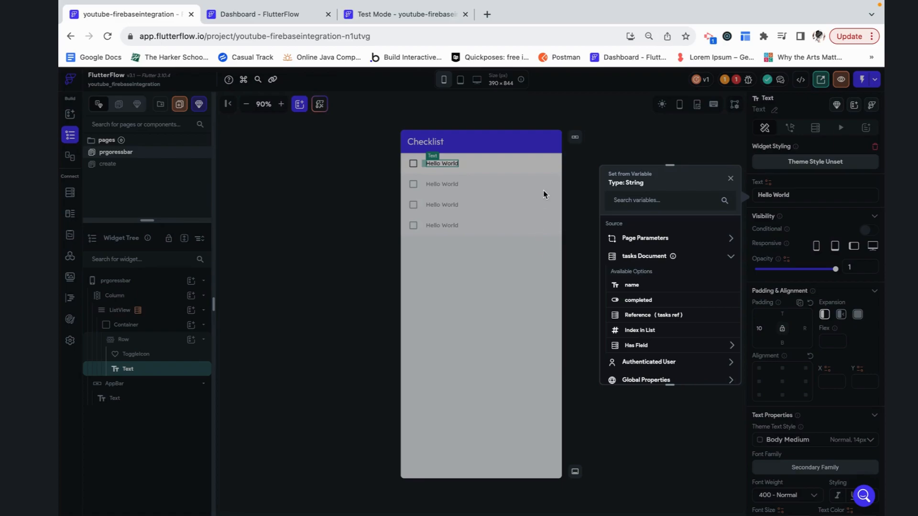
mouse_move(477, 170)
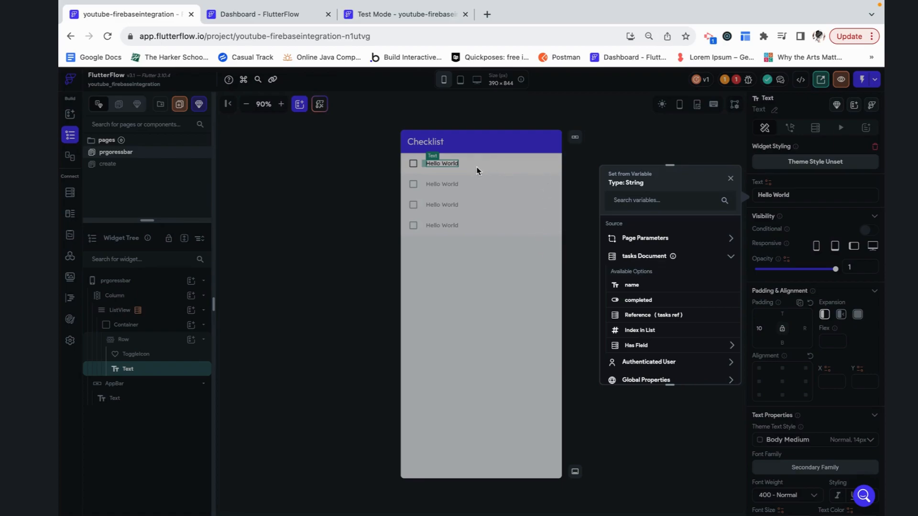
mouse_move(470, 216)
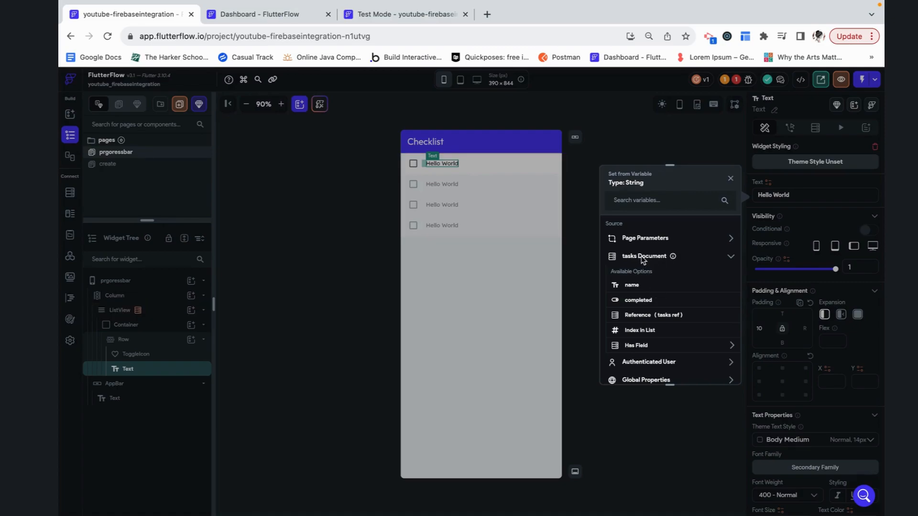
click(631, 285)
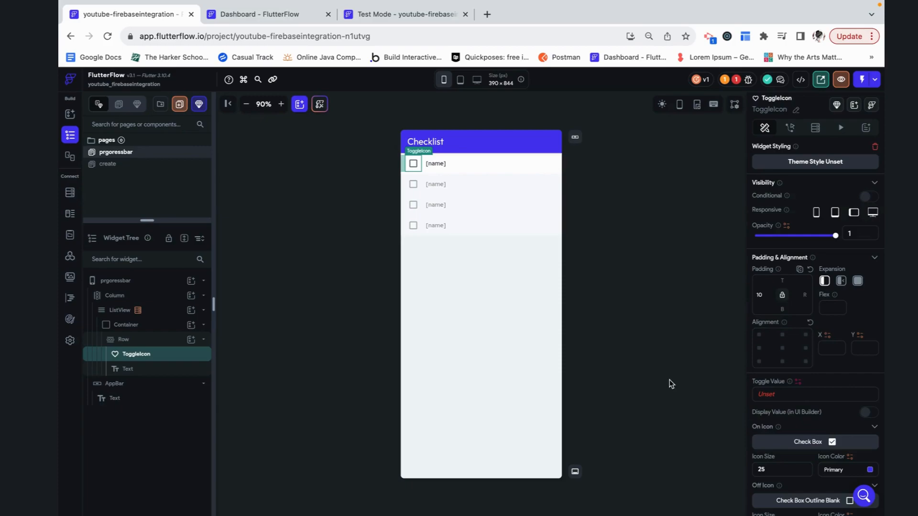
Step: Bind the ToggleIcon's Toggle Value to the tasks document's completed field
scroll(down, 3)
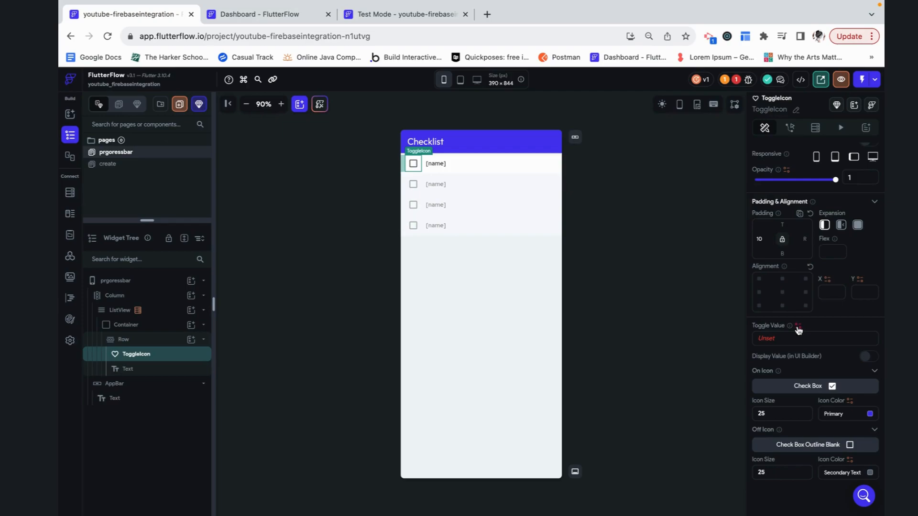
click(798, 325)
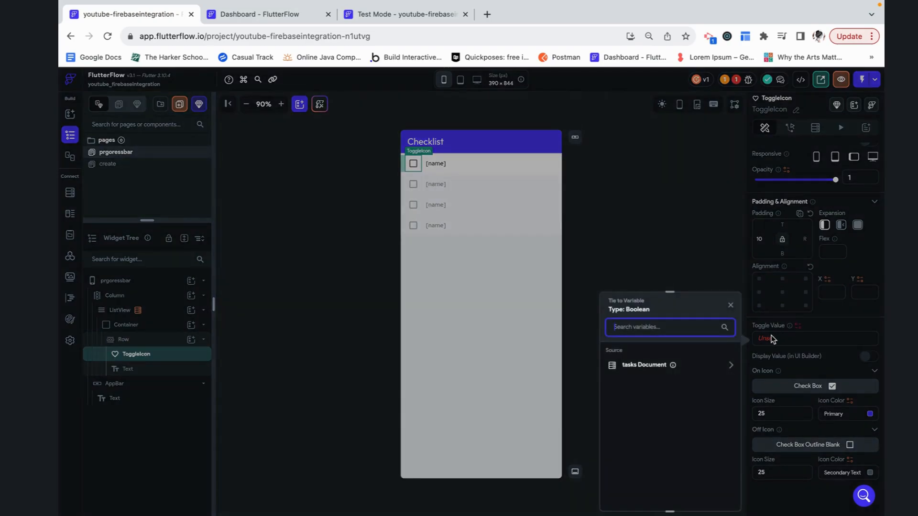
click(120, 310)
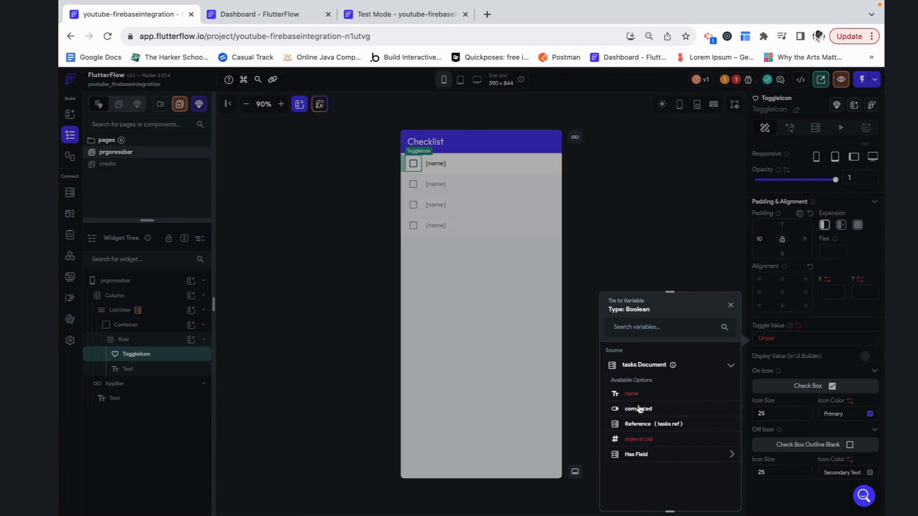
click(637, 408)
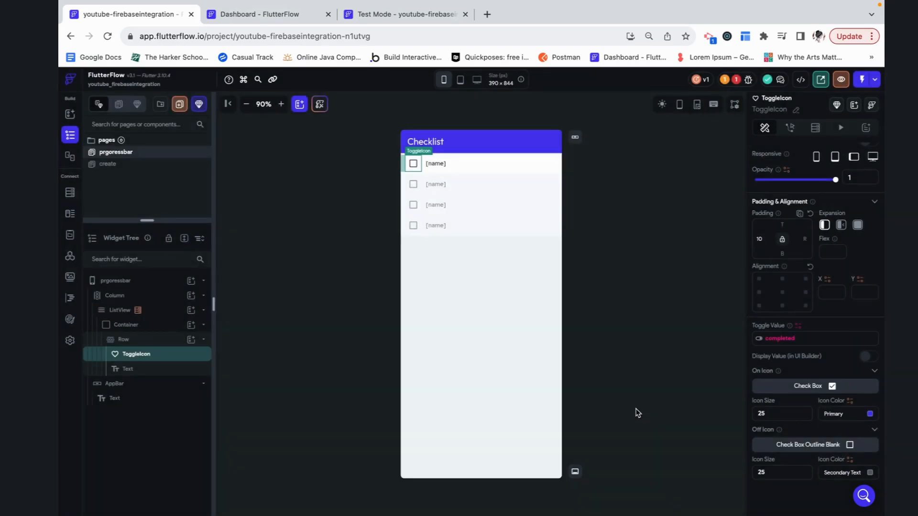
click(403, 14)
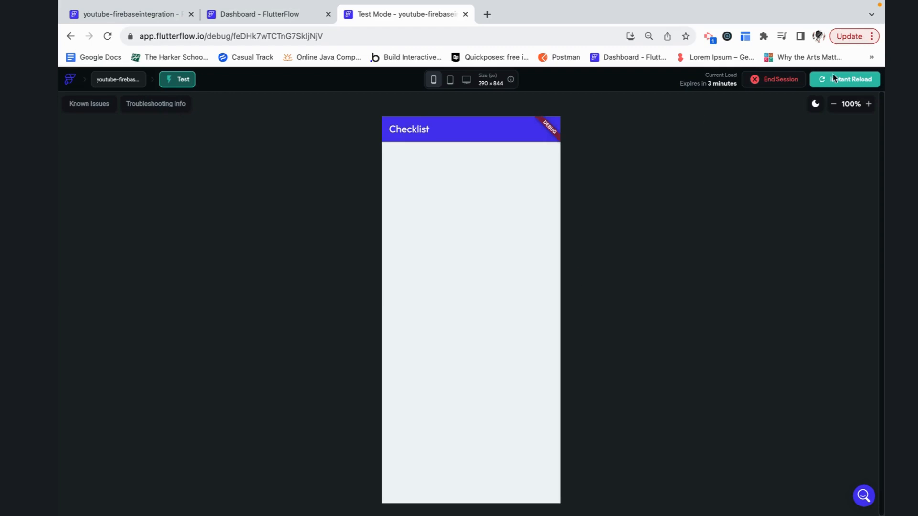
Step: Run Instant Reload in Test Mode so the Checklist page shows the latest changes
click(848, 79)
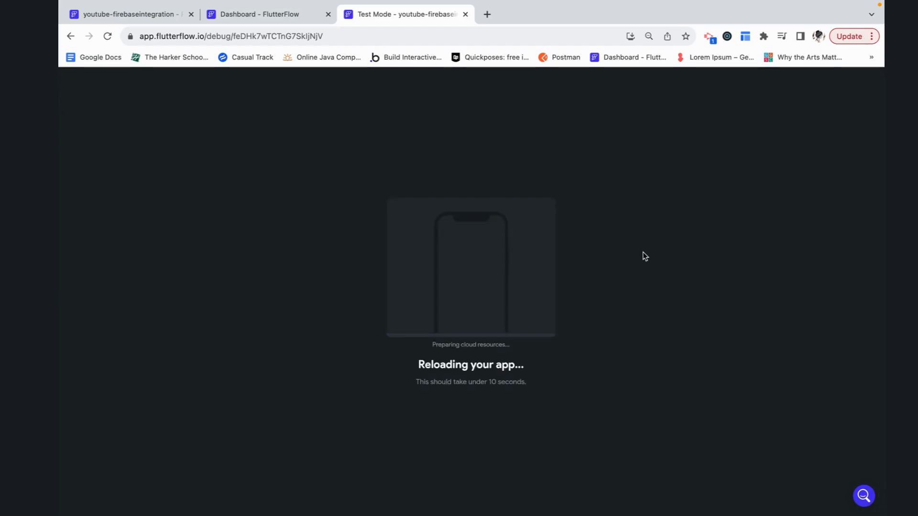